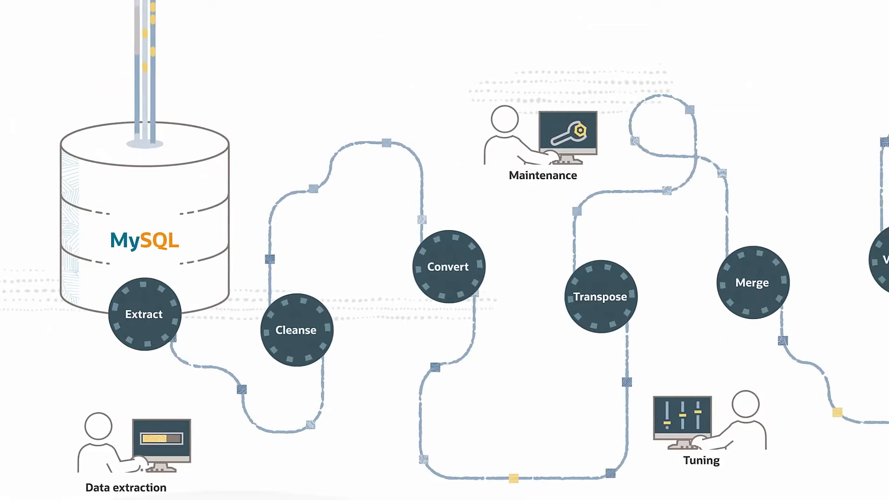
{"action": "scroll", "scroll_direction": "right", "scroll_amount": 3}
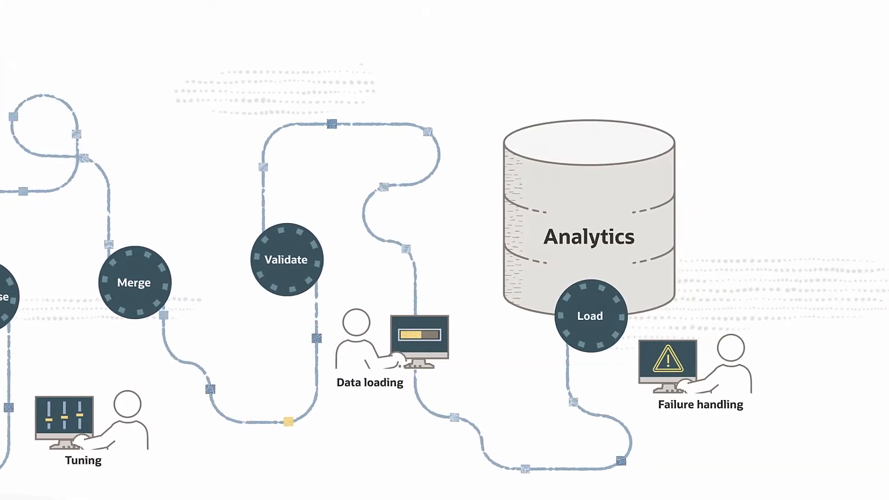